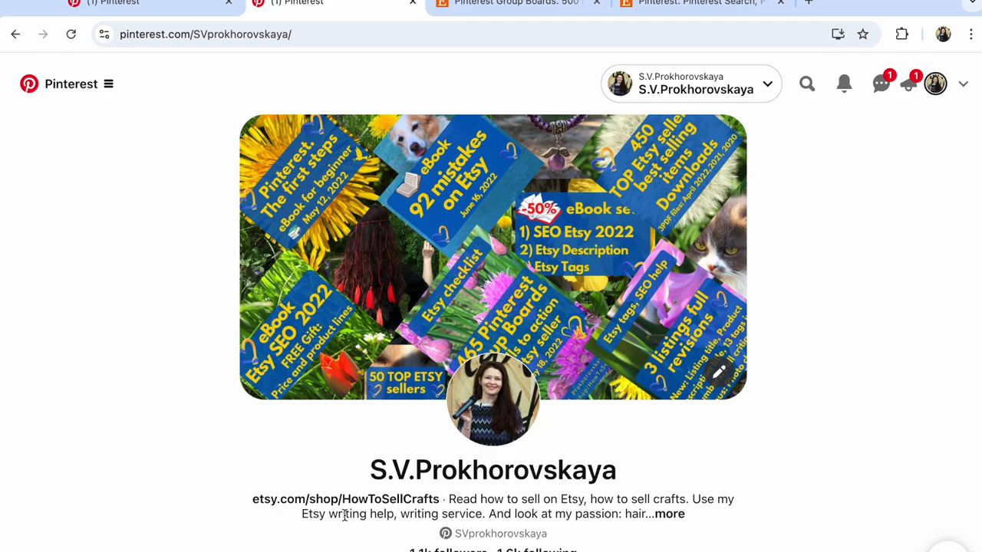
mouse_move(963, 83)
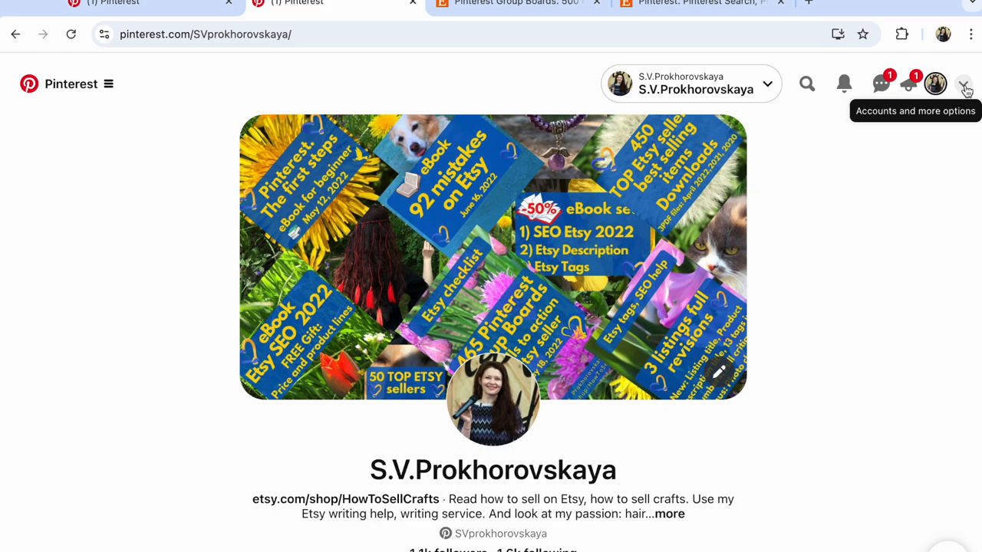
Open the dropdown beside the profile avatar to show the business account and settings menu.
click(964, 84)
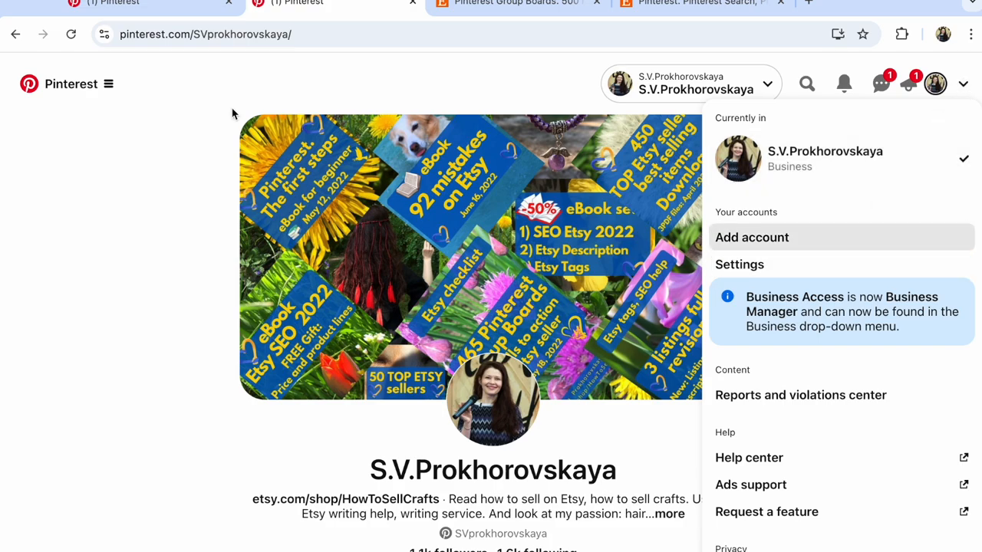
Go to Settings, select the email in Account management, then switch to the Etsy ebook listing.
click(739, 264)
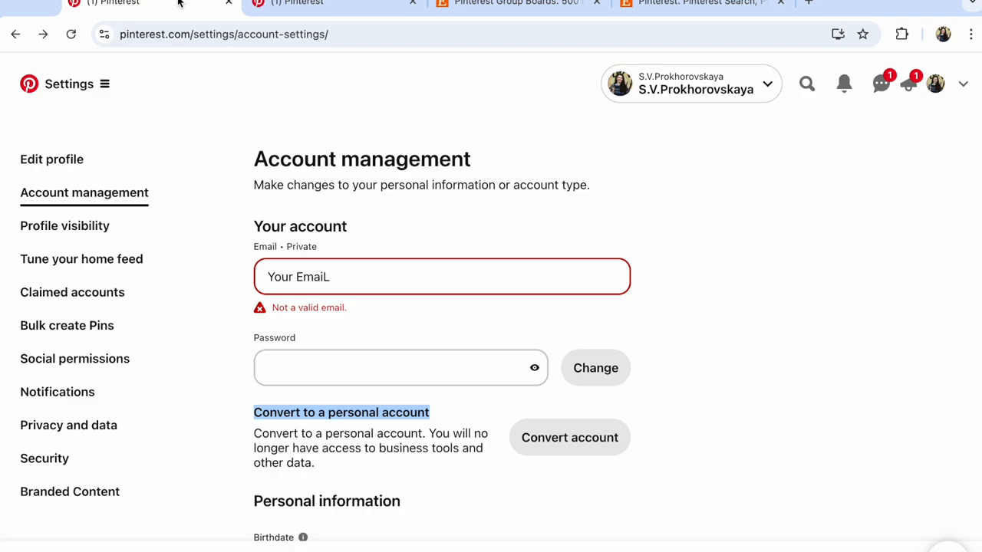
mouse_move(112, 158)
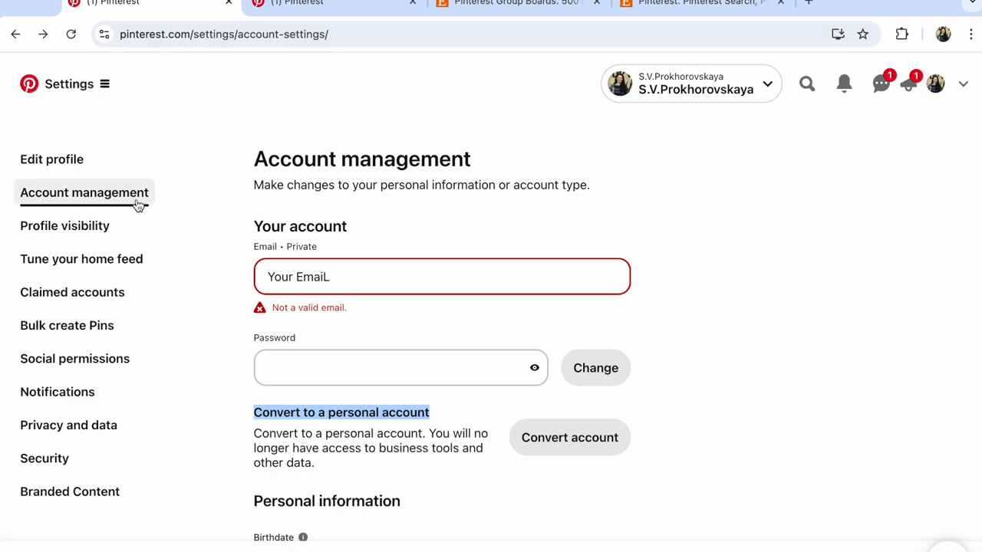
mouse_move(142, 207)
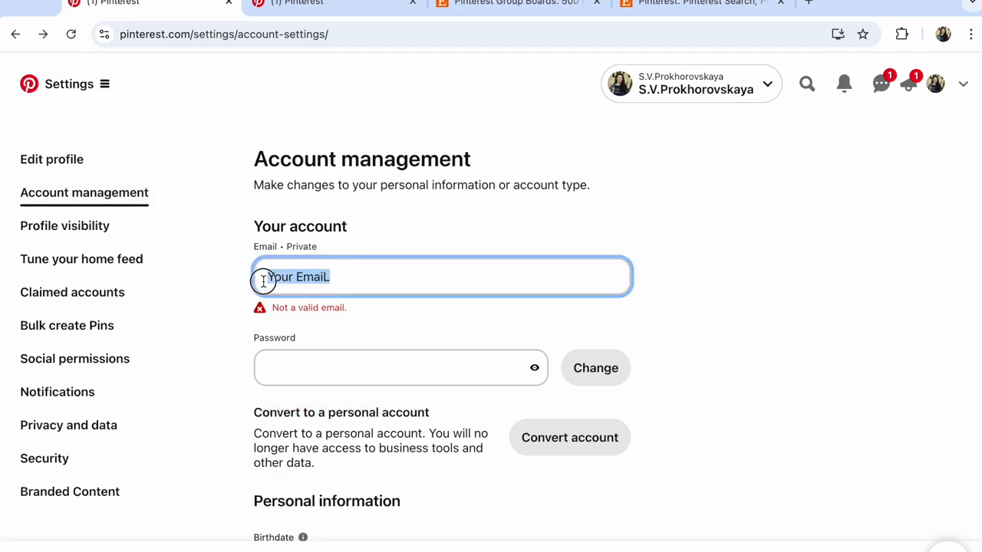
double_click(299, 277)
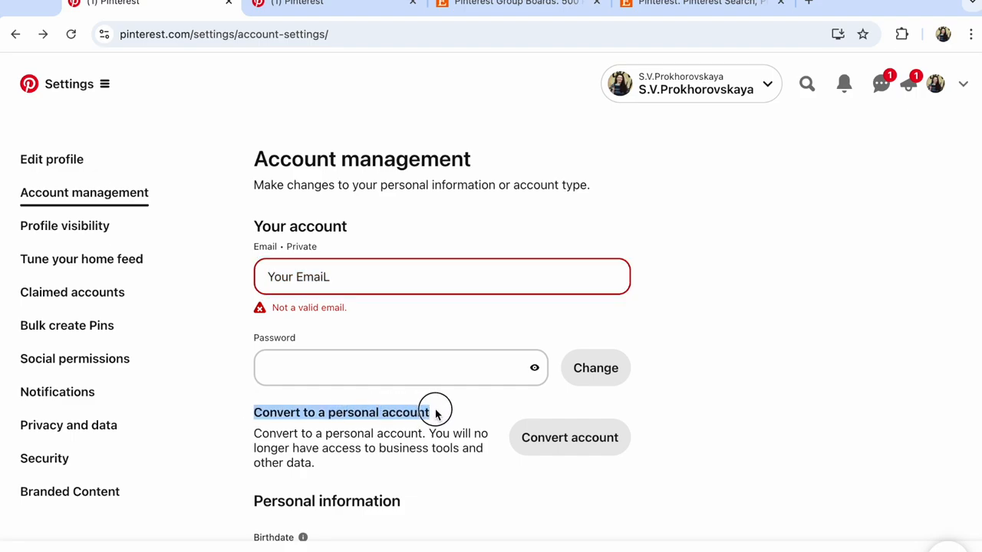
mouse_move(437, 412)
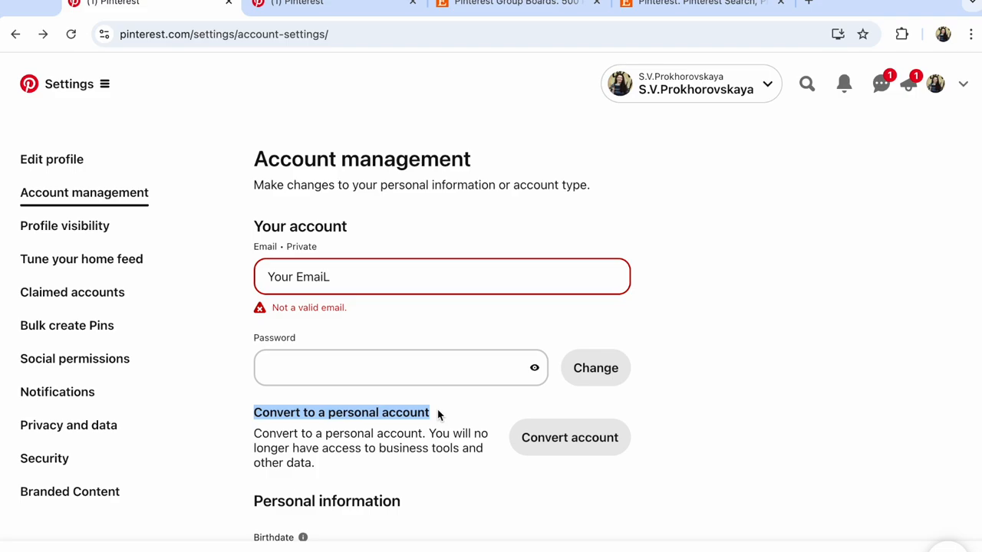
click(698, 3)
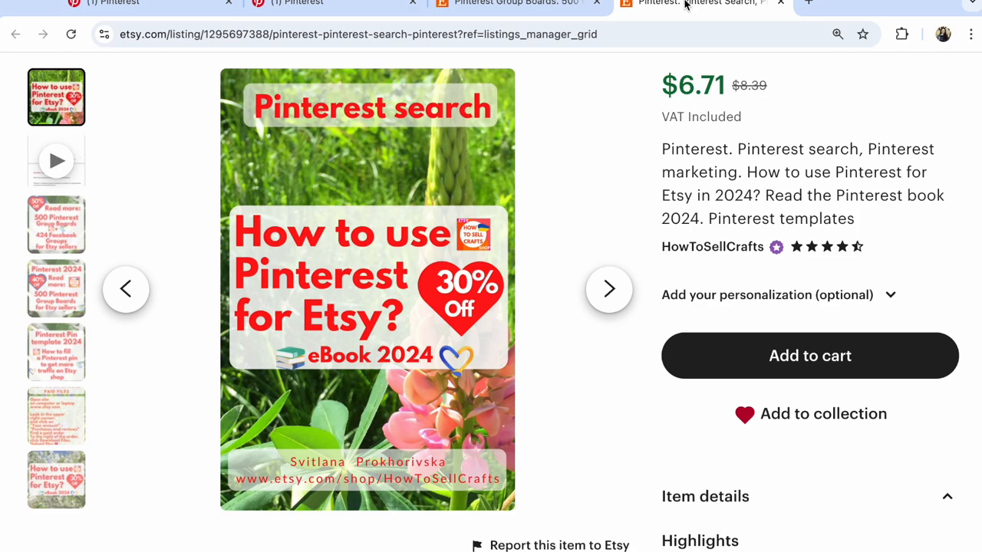
Check the 500 Pinterest Group Boards tab, then go back to the Pinterest search ebook listing.
click(514, 3)
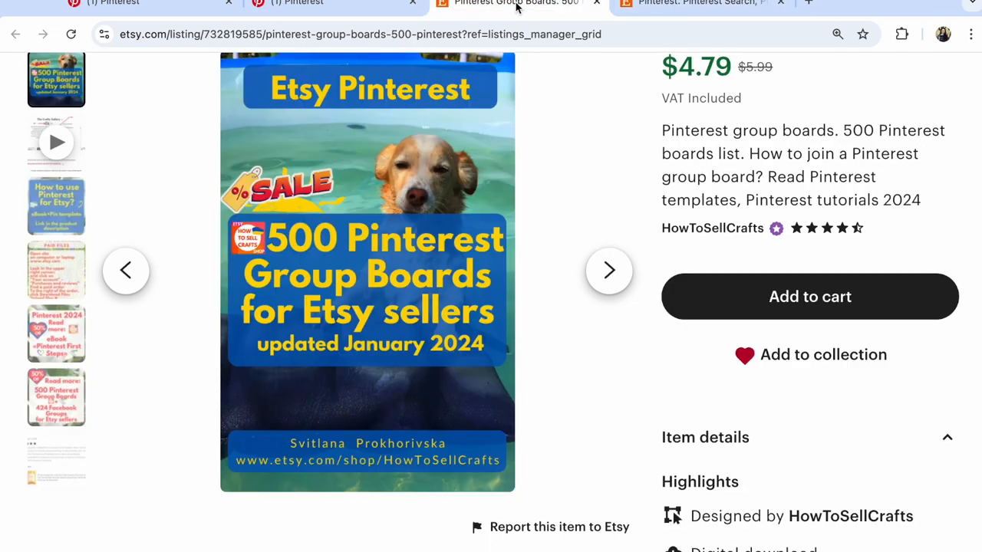
click(696, 4)
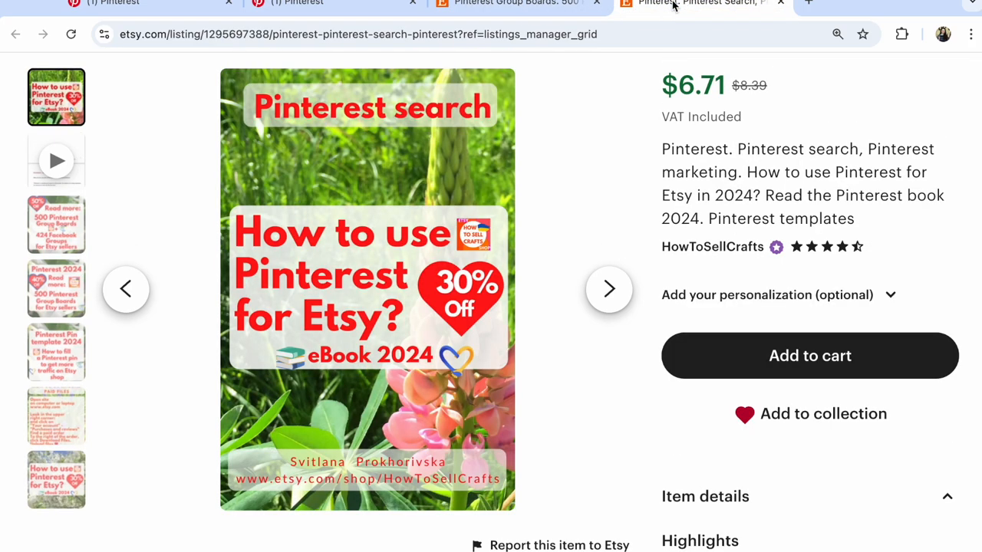